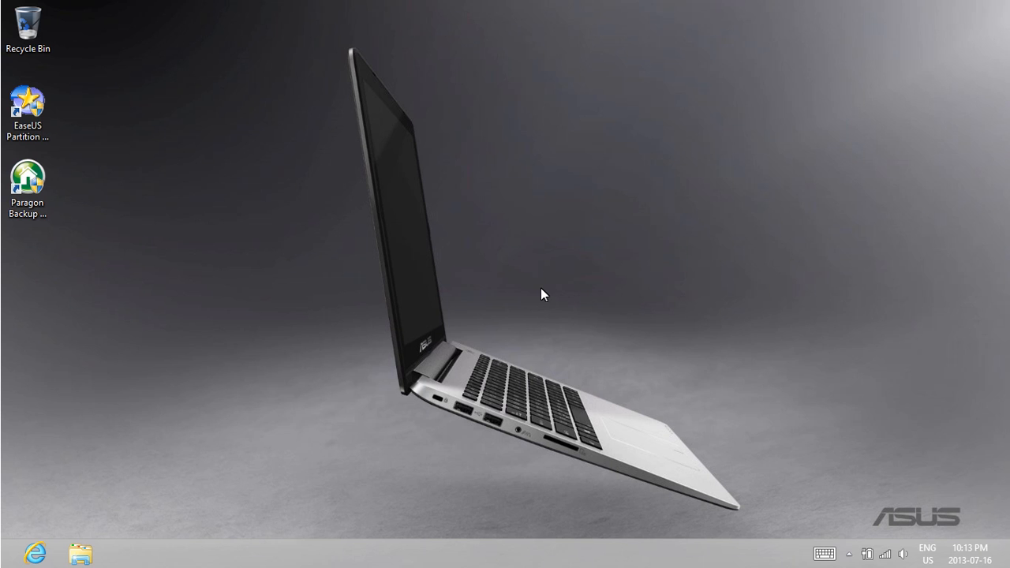
Launch Disk Management from the Start corner's quick-link menu
{"action": "right_click", "coordinate": [542, 294]}
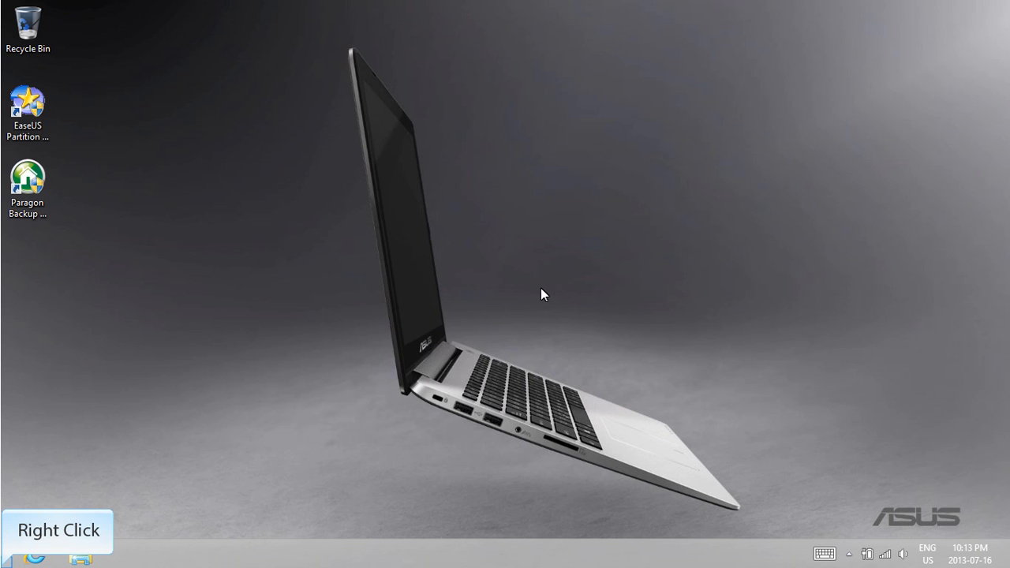
{"action": "right_click", "coordinate": [6, 562]}
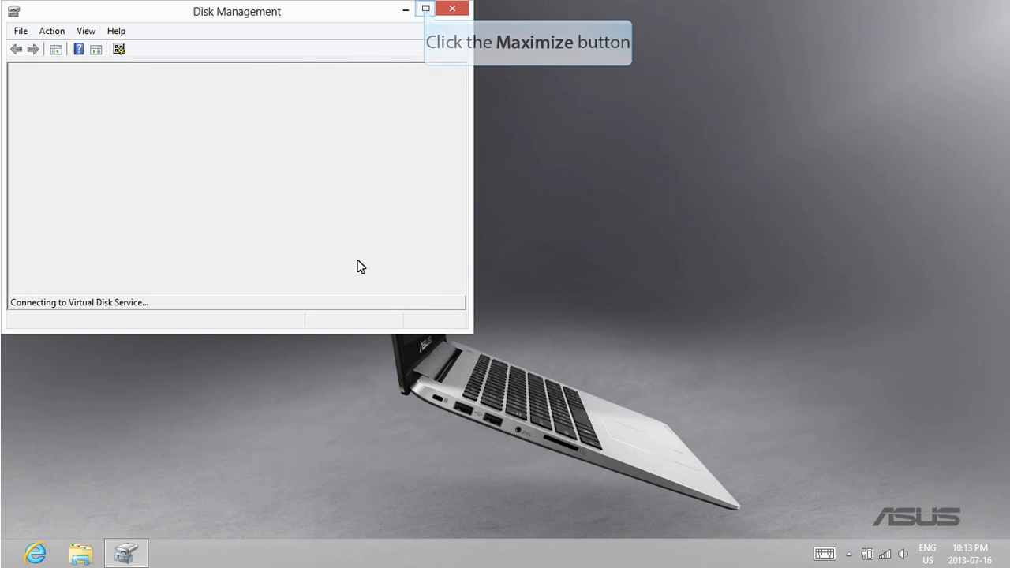
Maximize Disk Management, inspect the 20.01 GB OEM and Restore2 (F:) partition menus, then close it
{"action": "left_click", "coordinate": [425, 9]}
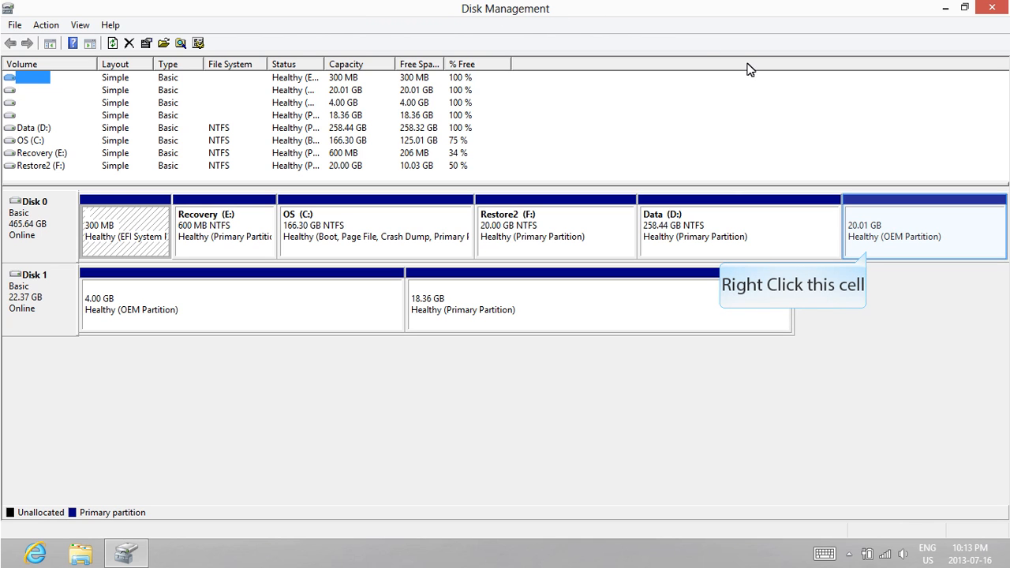
{"action": "right_click", "coordinate": [924, 228]}
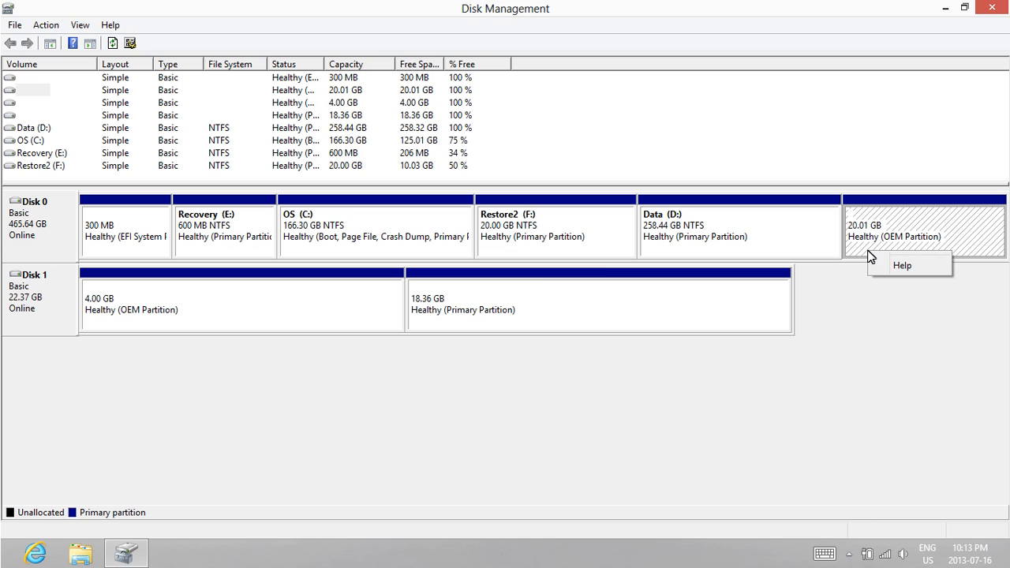
{"action": "mouse_move", "coordinate": [544, 256]}
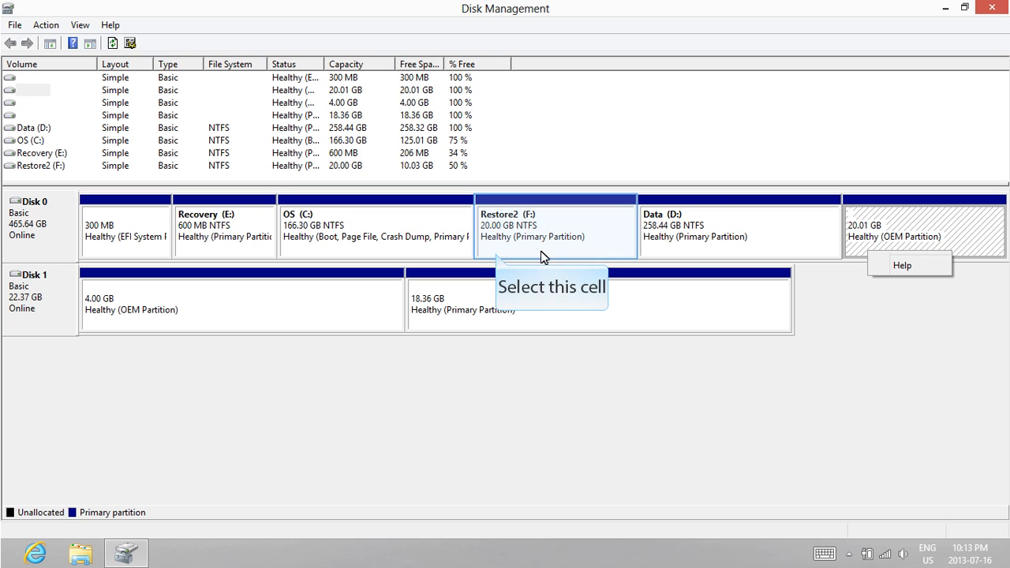
{"action": "left_click", "coordinate": [555, 229]}
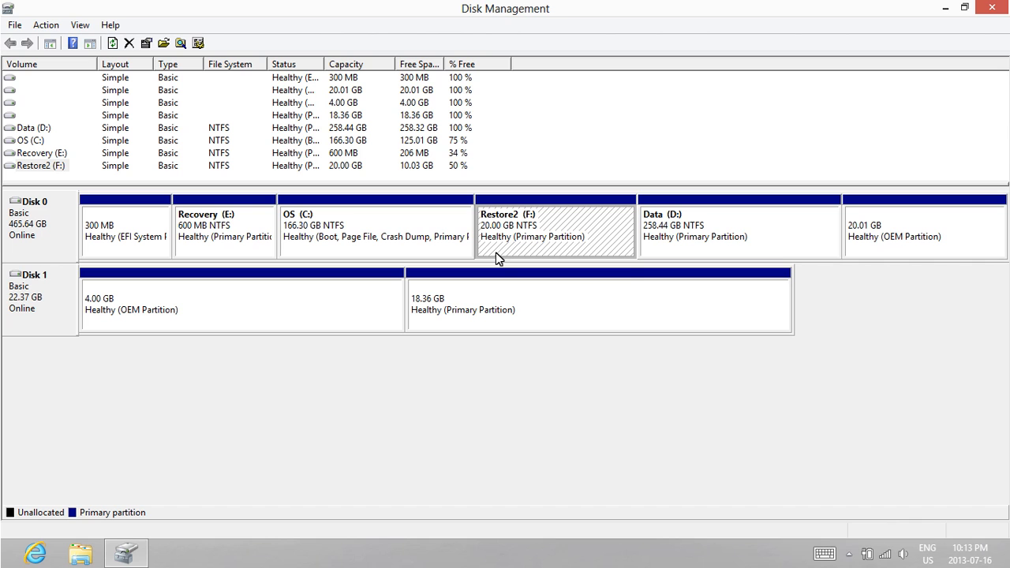
{"action": "mouse_move", "coordinate": [488, 255]}
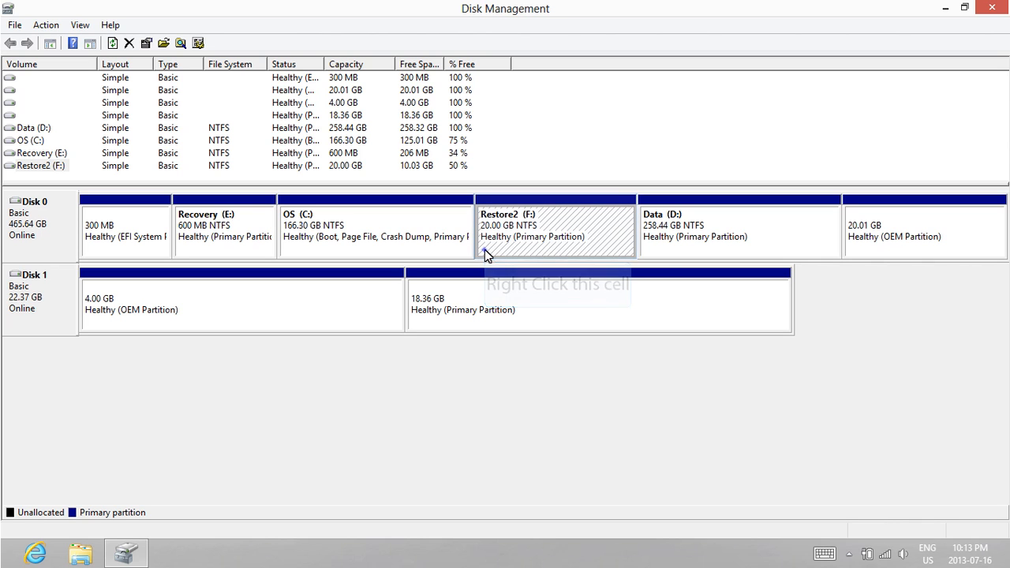
{"action": "right_click", "coordinate": [557, 229]}
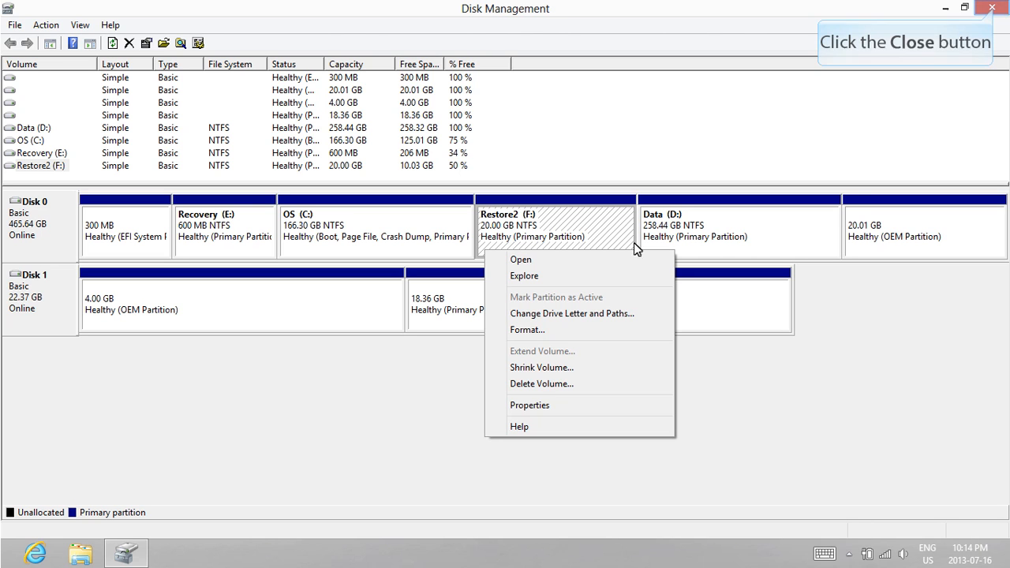
{"action": "mouse_move", "coordinate": [996, 31]}
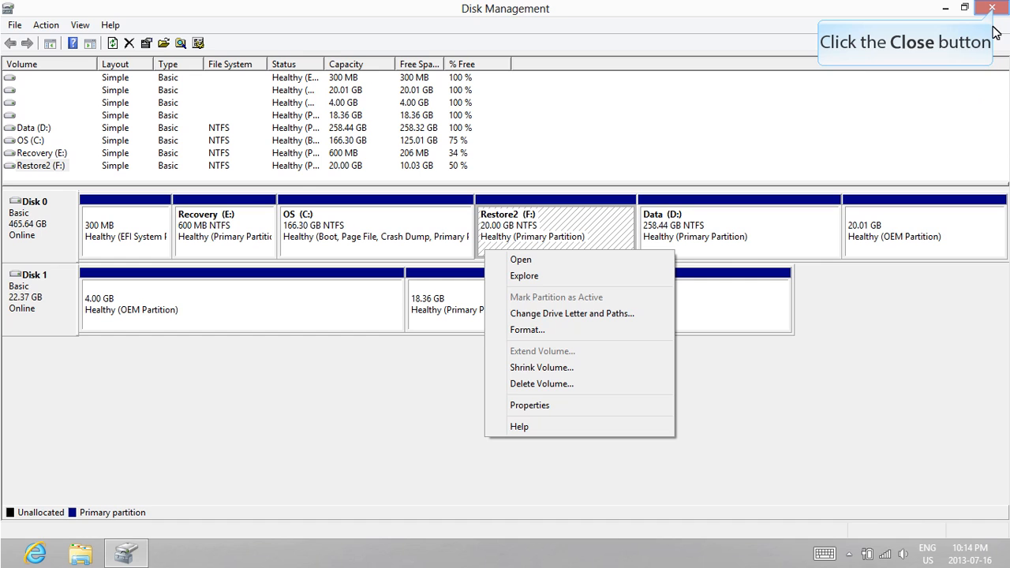
{"action": "left_click", "coordinate": [992, 8]}
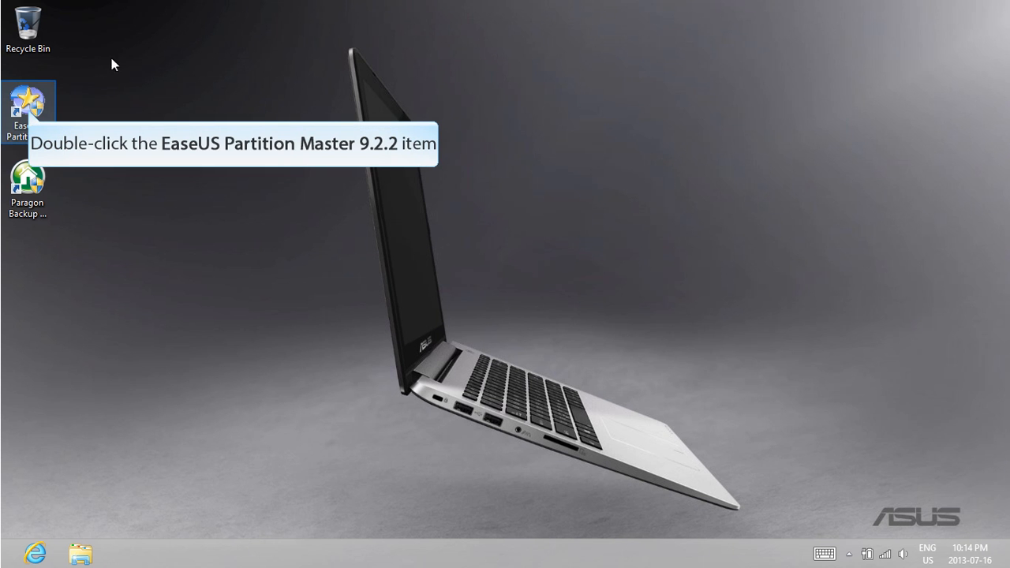
Launch EaseUS Partition Master's partition manager and select the 20.01 GB Restore, then D: Data partition
{"action": "double_click", "coordinate": [28, 107]}
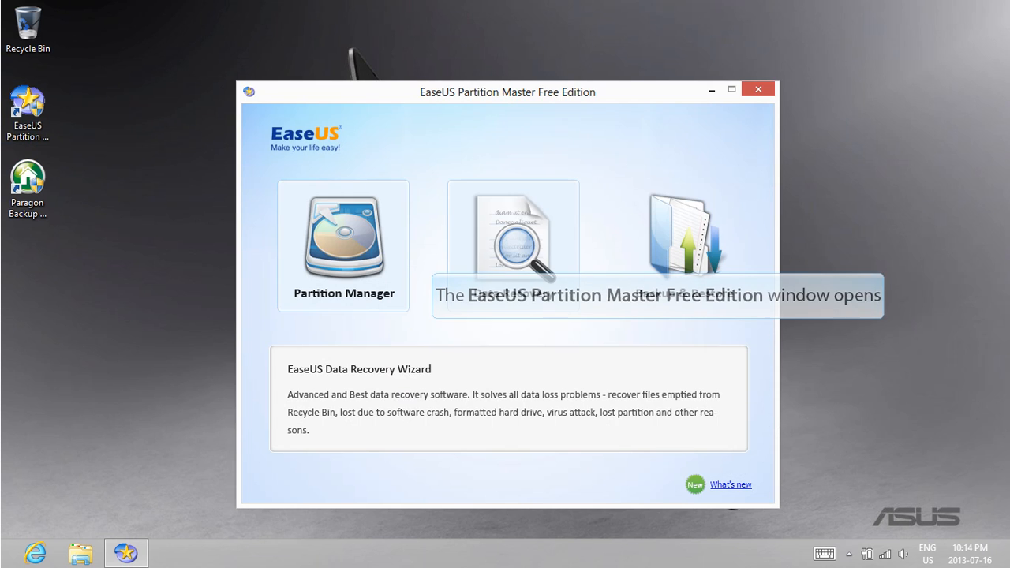
{"action": "left_click", "coordinate": [342, 245]}
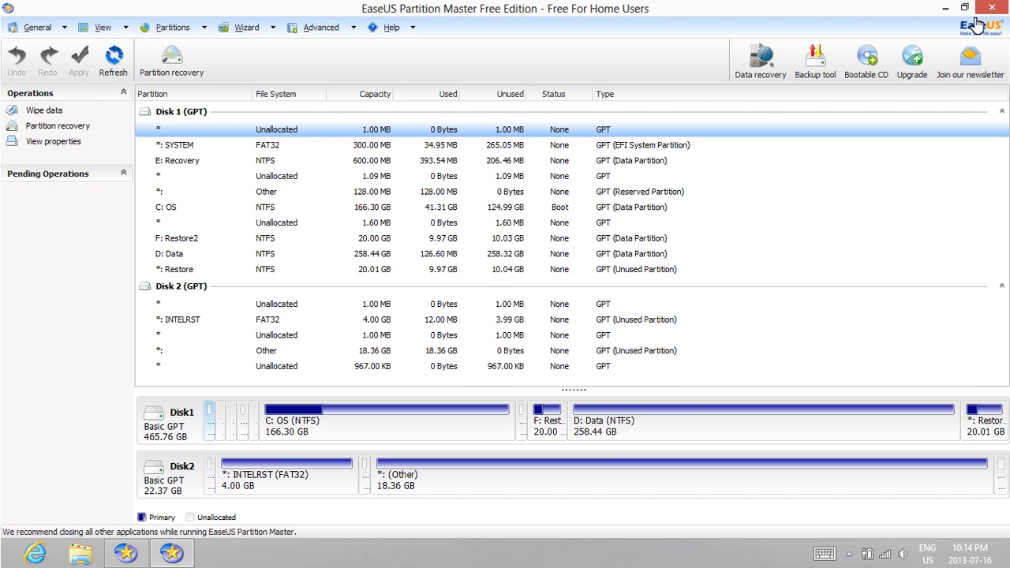
{"action": "mouse_move", "coordinate": [985, 420]}
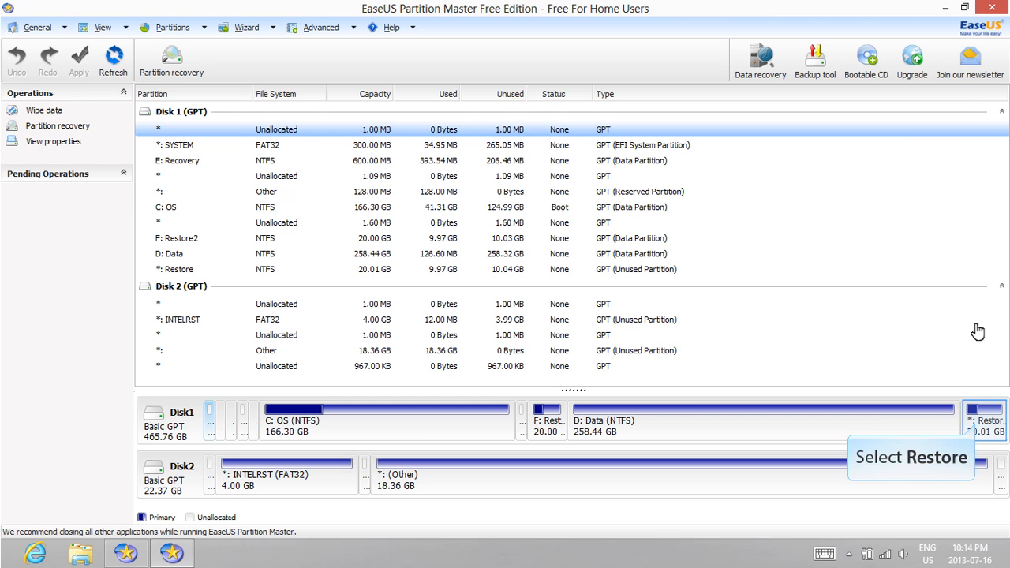
{"action": "left_click", "coordinate": [985, 420]}
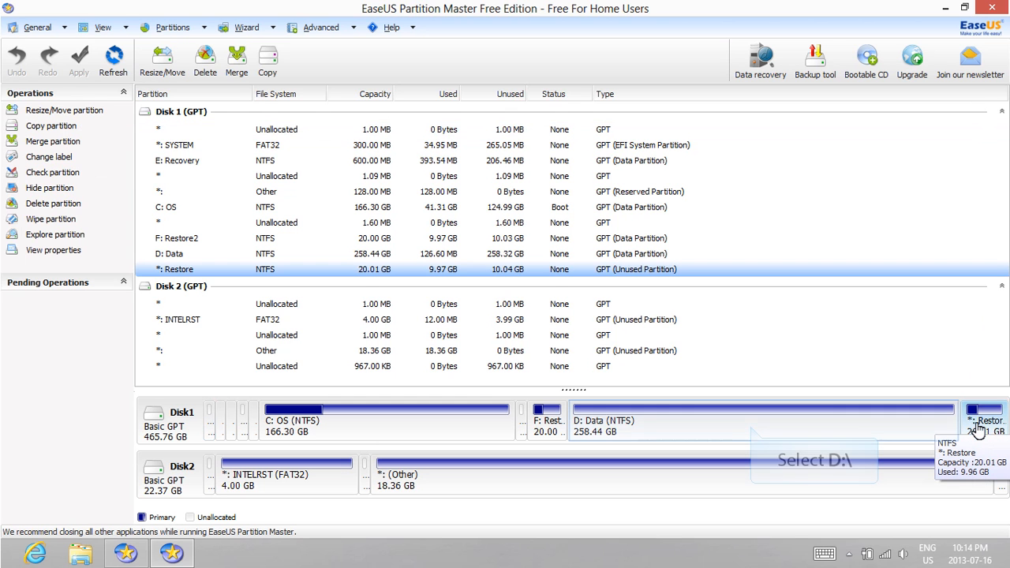
{"action": "mouse_move", "coordinate": [770, 431]}
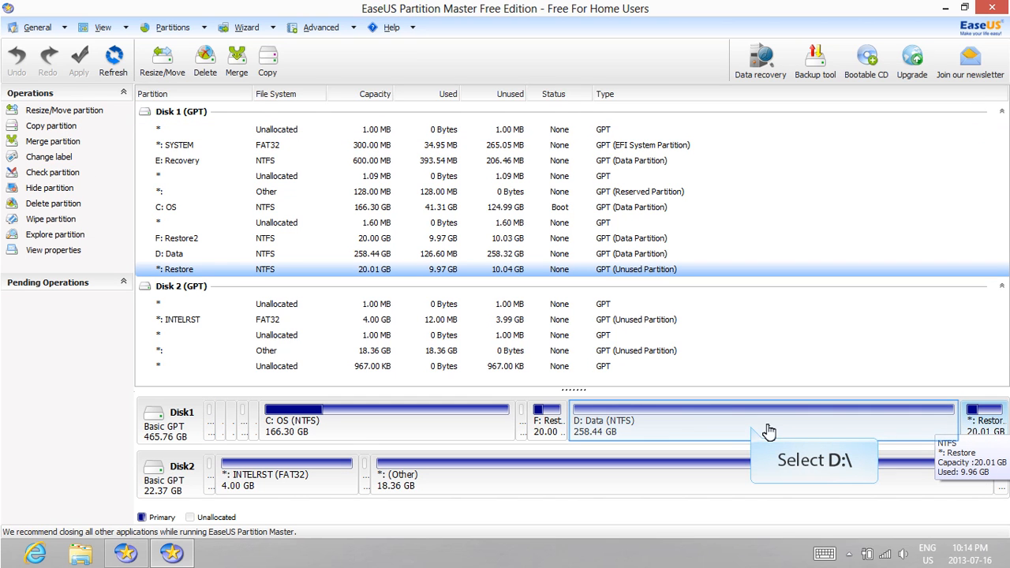
{"action": "left_click", "coordinate": [758, 421]}
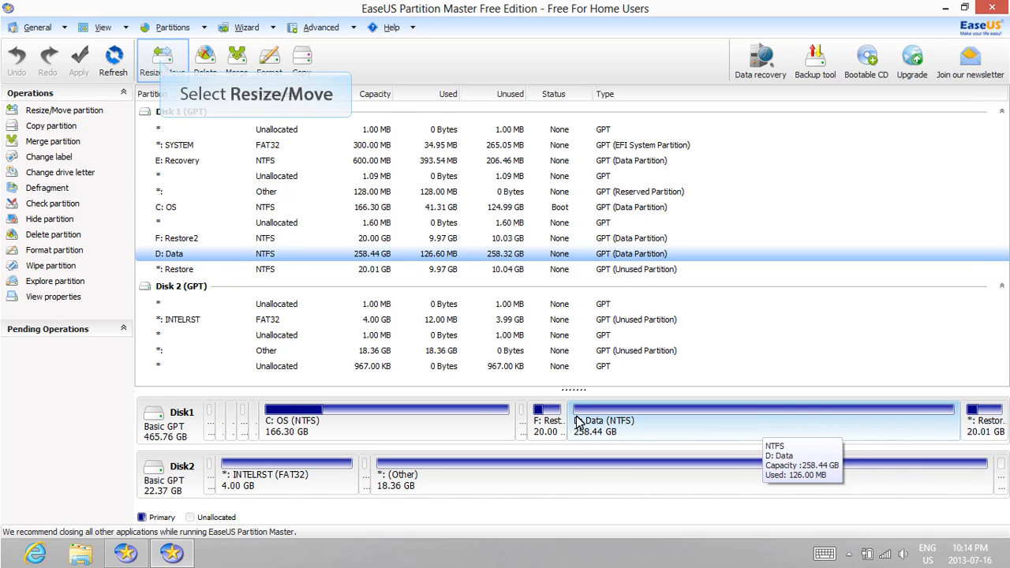
{"action": "mouse_move", "coordinate": [163, 95]}
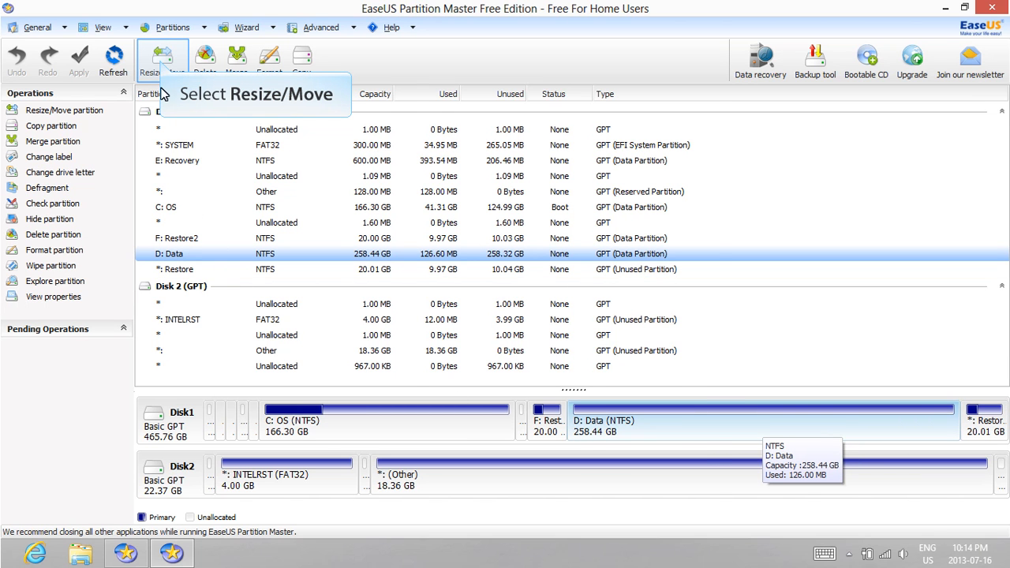
Resize D: Data to a 240000 MB partition size, freeing 24.07 GB unallocated
{"action": "left_click", "coordinate": [162, 59]}
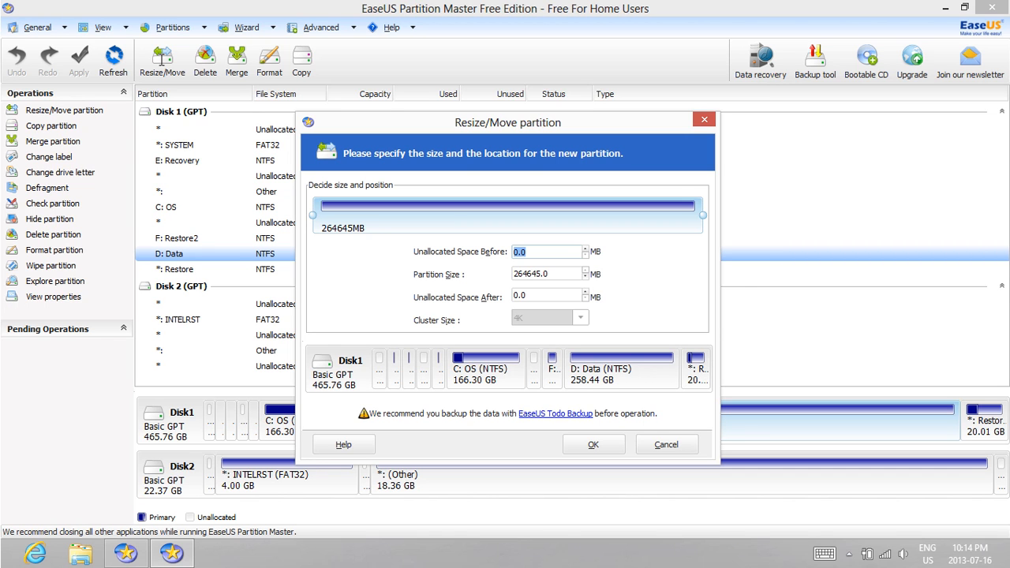
{"action": "mouse_move", "coordinate": [544, 274]}
{"action": "type", "text": "240000"}
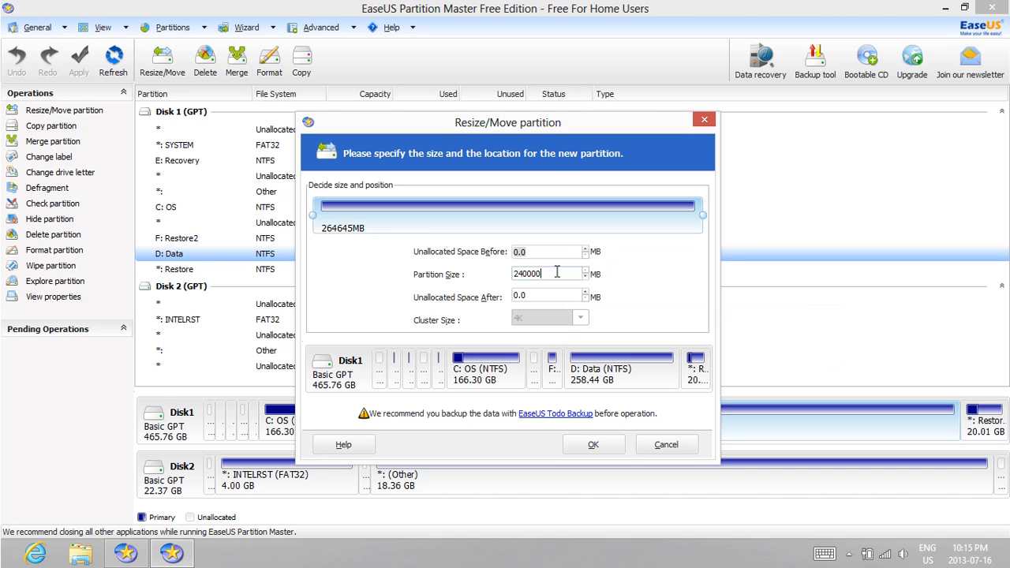
{"action": "mouse_move", "coordinate": [544, 296]}
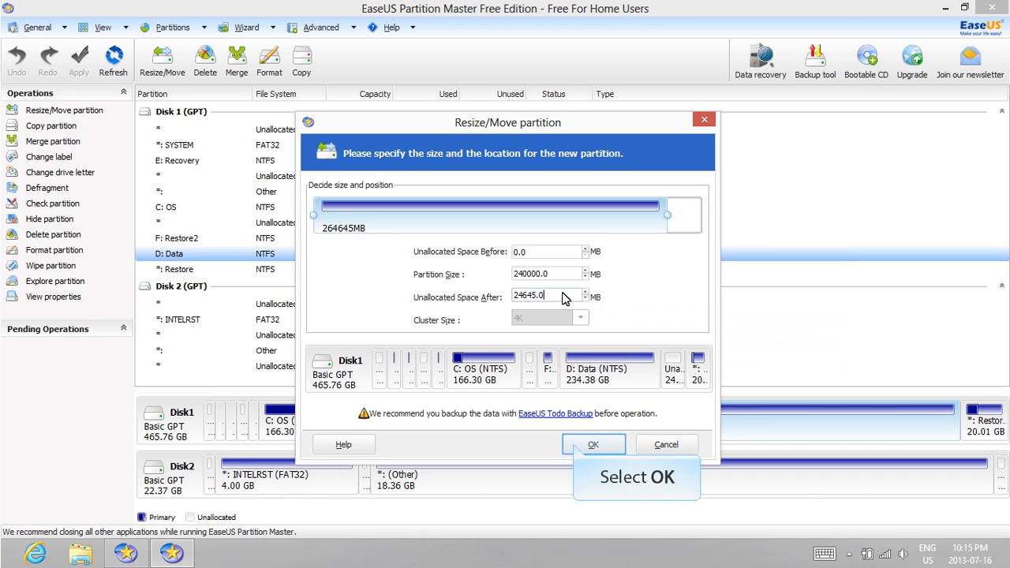
{"action": "left_click", "coordinate": [592, 444]}
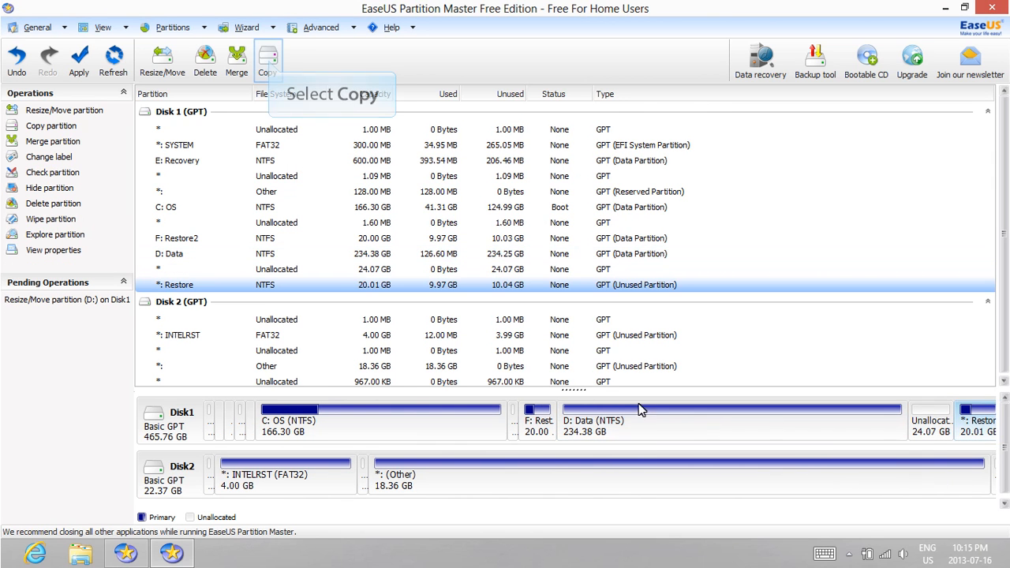
Copy the Restore partition into the 24.07 GB unallocated space as a 20 GB G: Restore3
{"action": "left_click", "coordinate": [266, 60]}
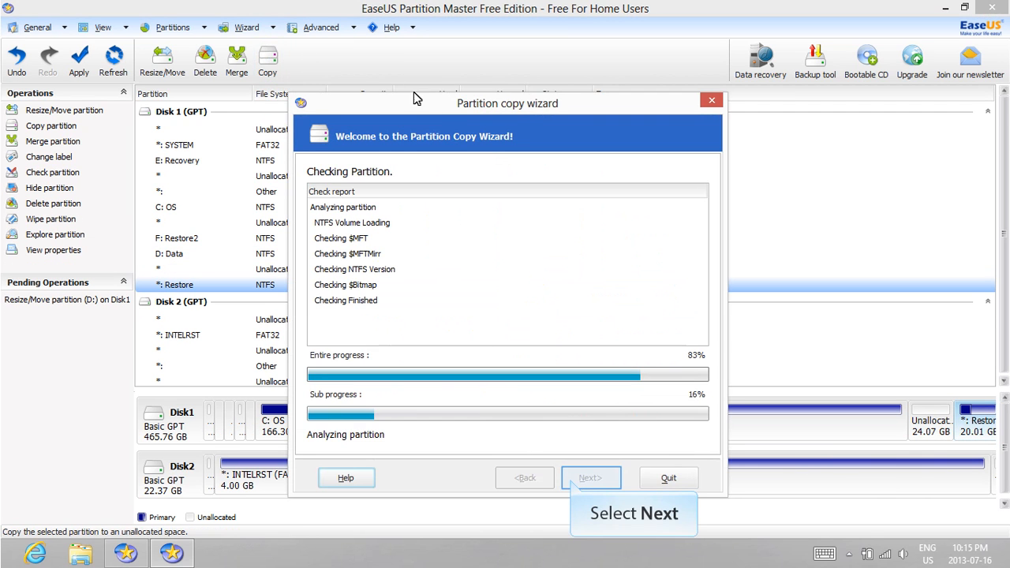
{"action": "mouse_move", "coordinate": [591, 477]}
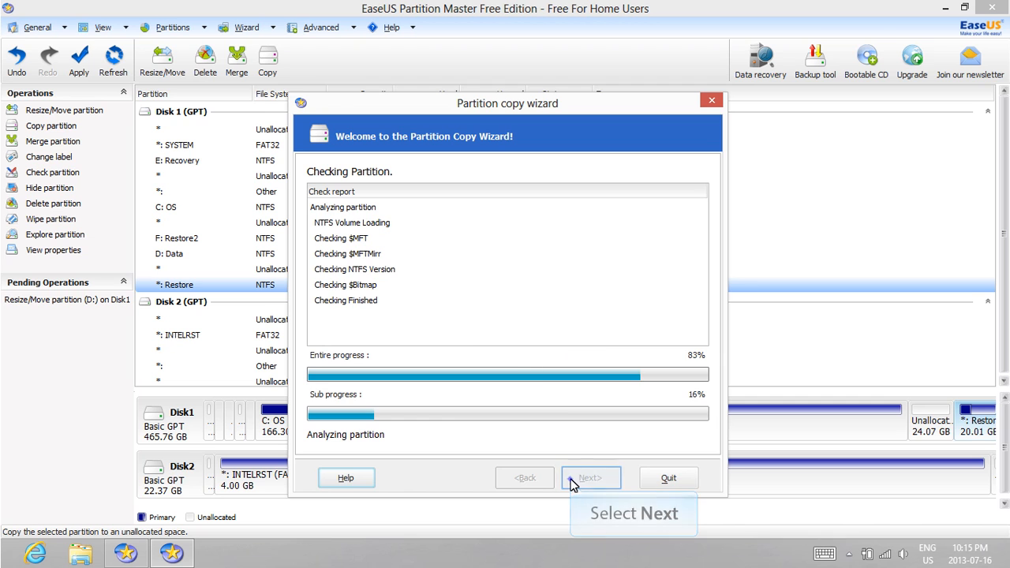
{"action": "left_click", "coordinate": [591, 478]}
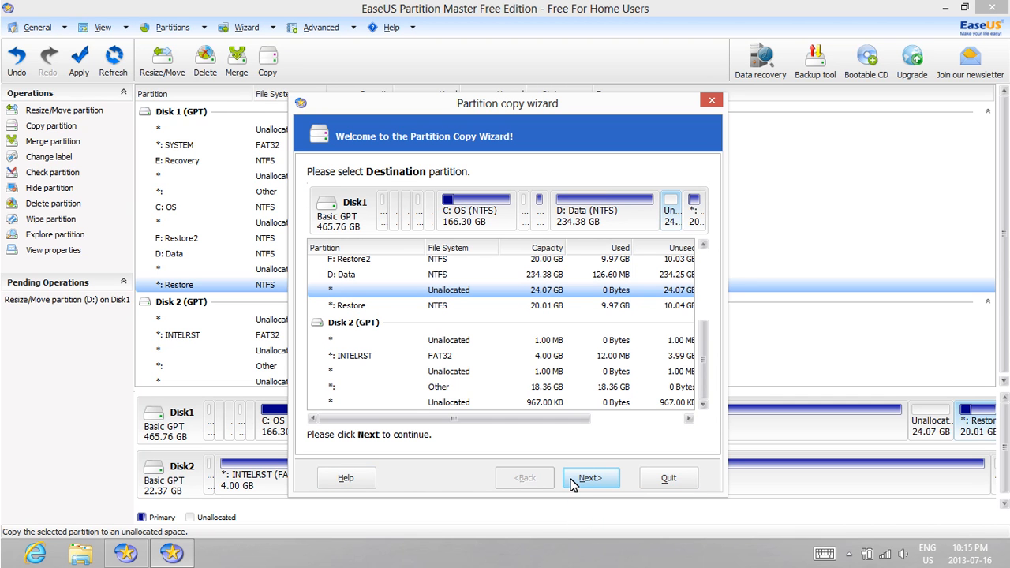
{"action": "mouse_move", "coordinate": [590, 477]}
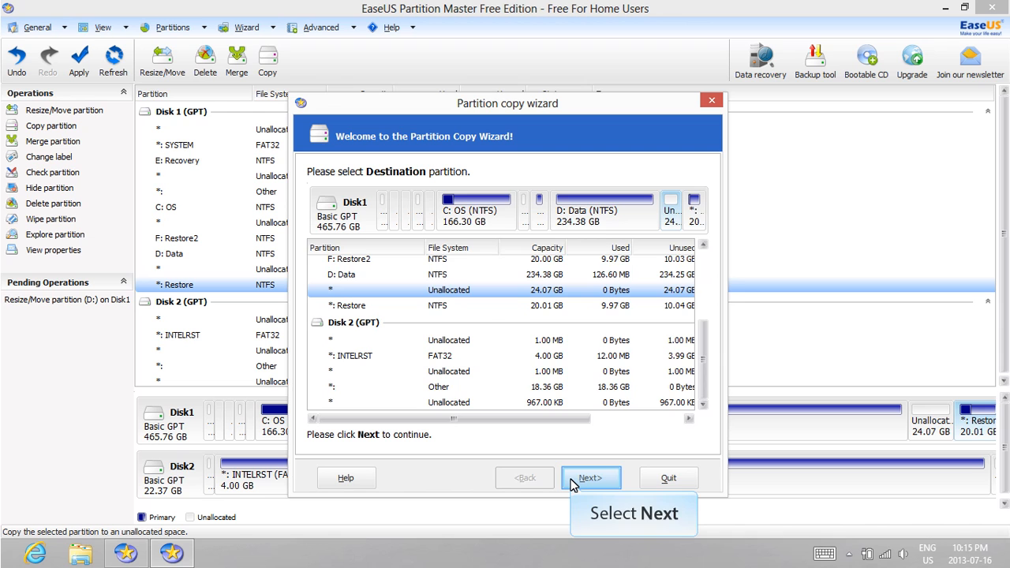
{"action": "left_click", "coordinate": [591, 477]}
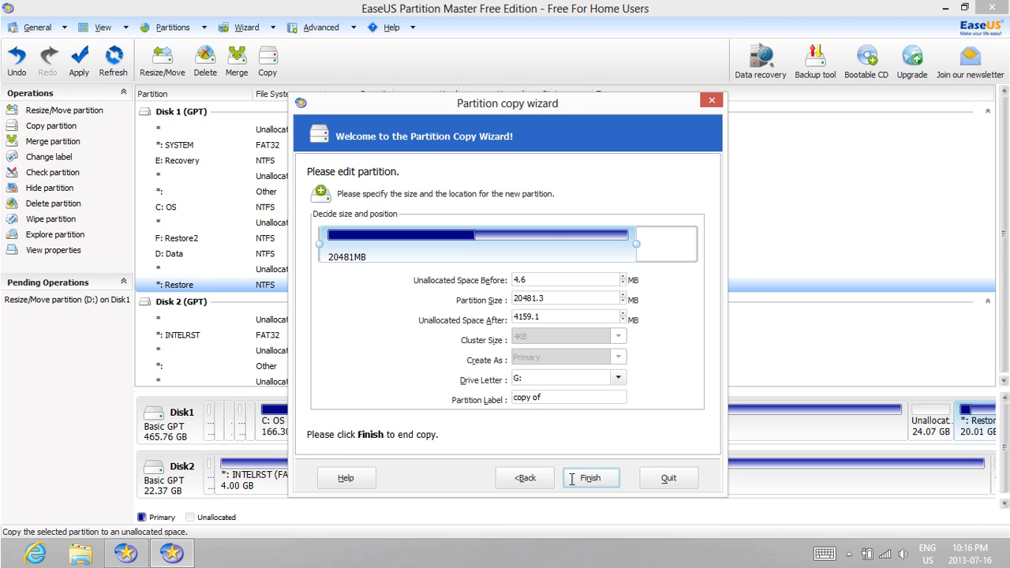
{"action": "mouse_move", "coordinate": [564, 316]}
{"action": "type", "text": "Restore3"}
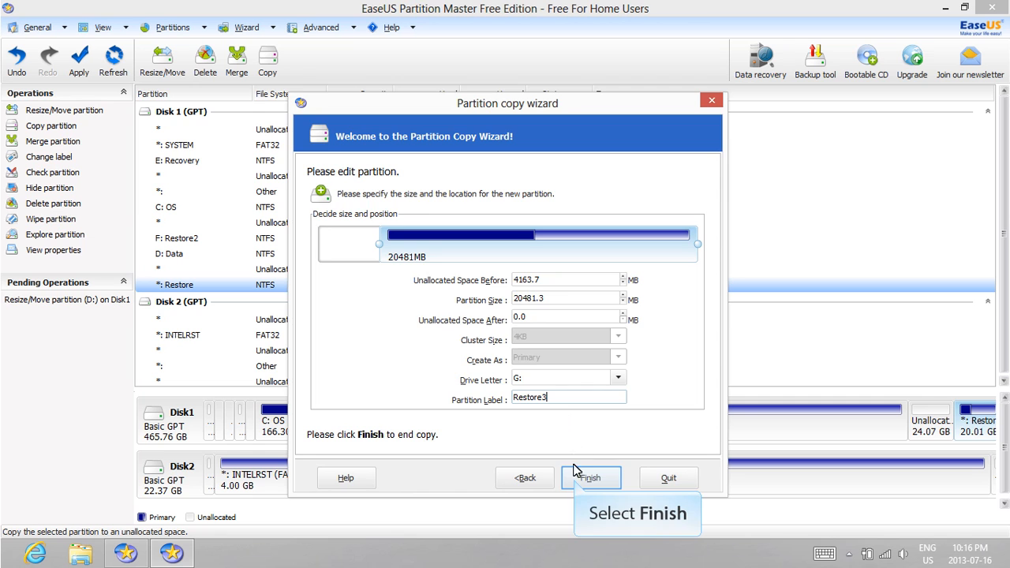
{"action": "left_click", "coordinate": [591, 477]}
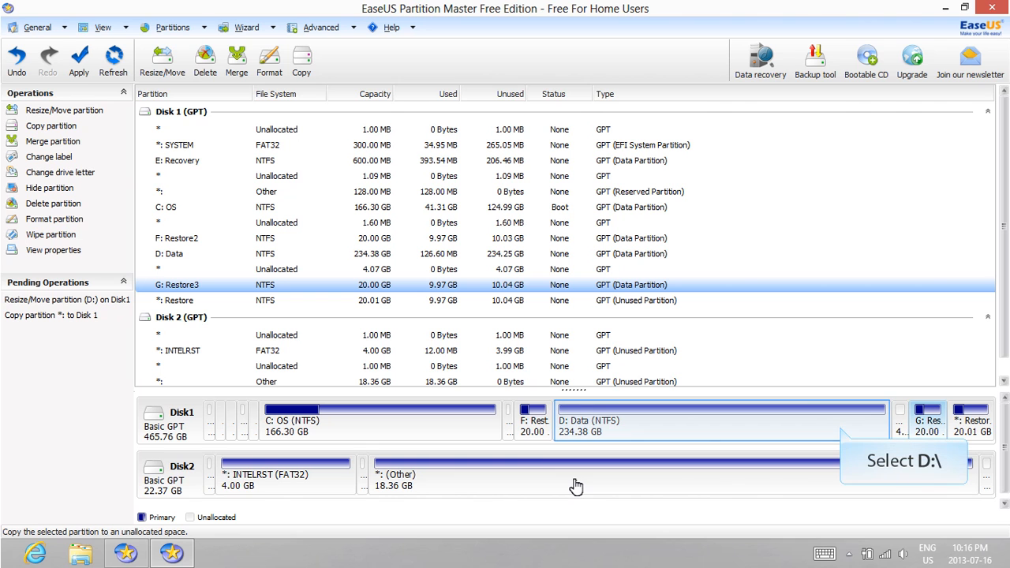
{"action": "mouse_move", "coordinate": [843, 432]}
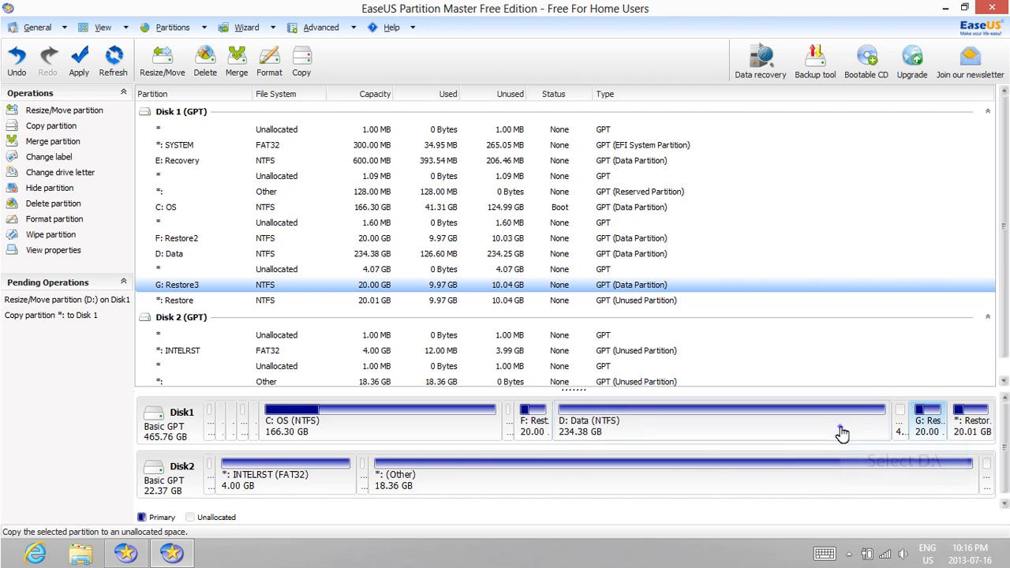
Set D: Data's partition size to 244163.7 MB, absorbing the unallocated gap before Restore3
{"action": "left_click", "coordinate": [718, 419]}
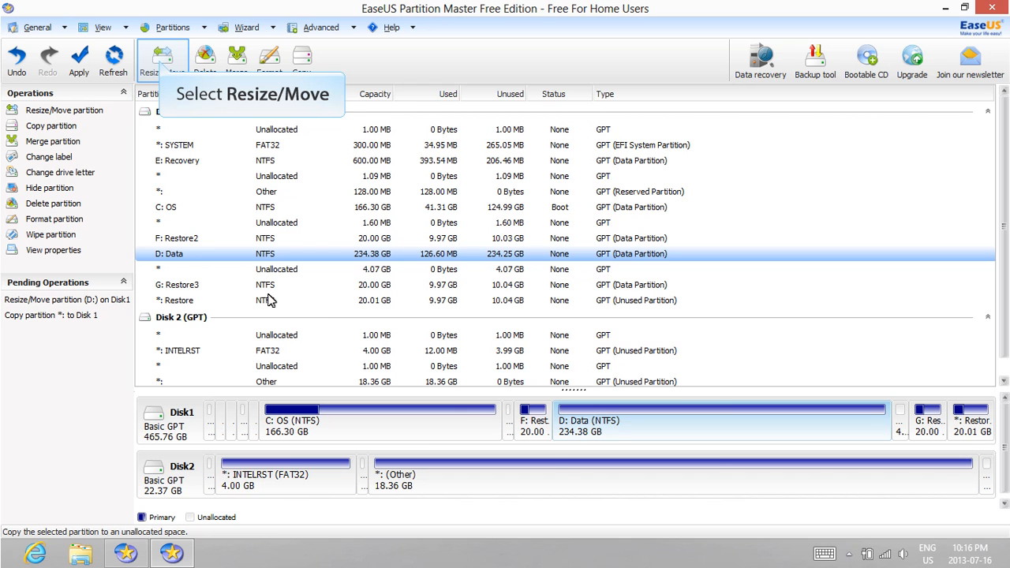
{"action": "left_click", "coordinate": [163, 59]}
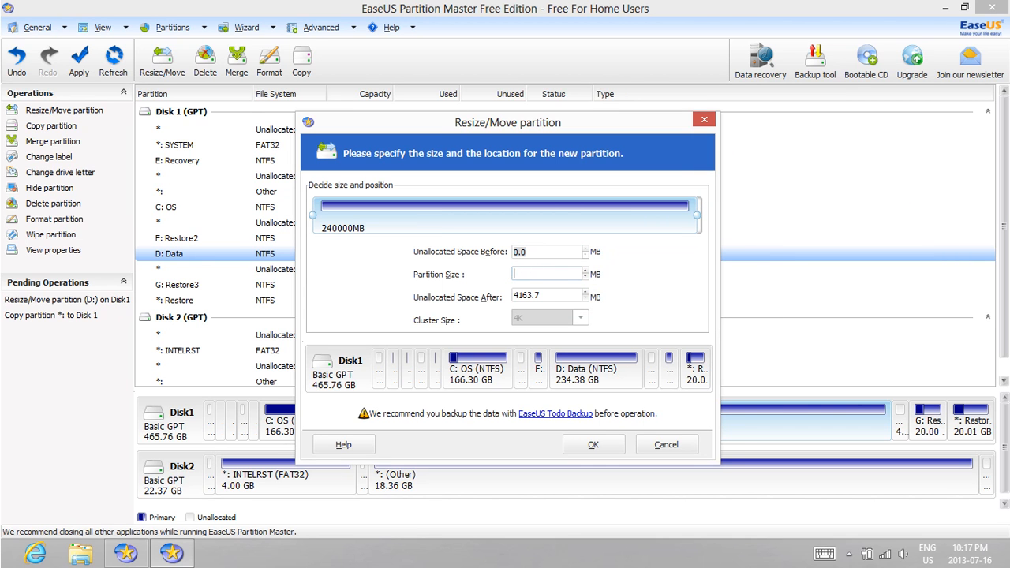
{"action": "type", "text": "244163.7"}
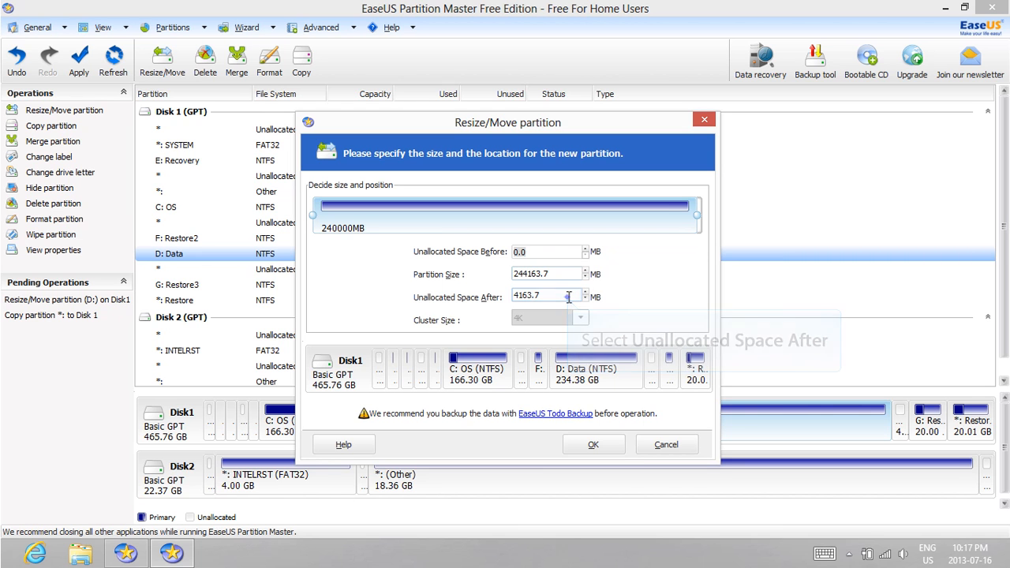
{"action": "left_click", "coordinate": [593, 444]}
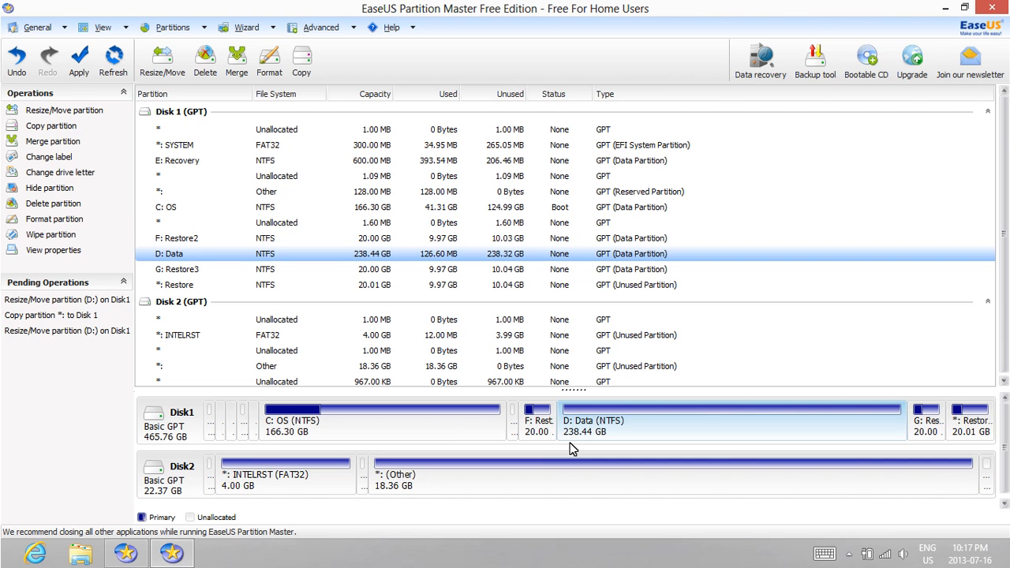
{"action": "mouse_move", "coordinate": [79, 59]}
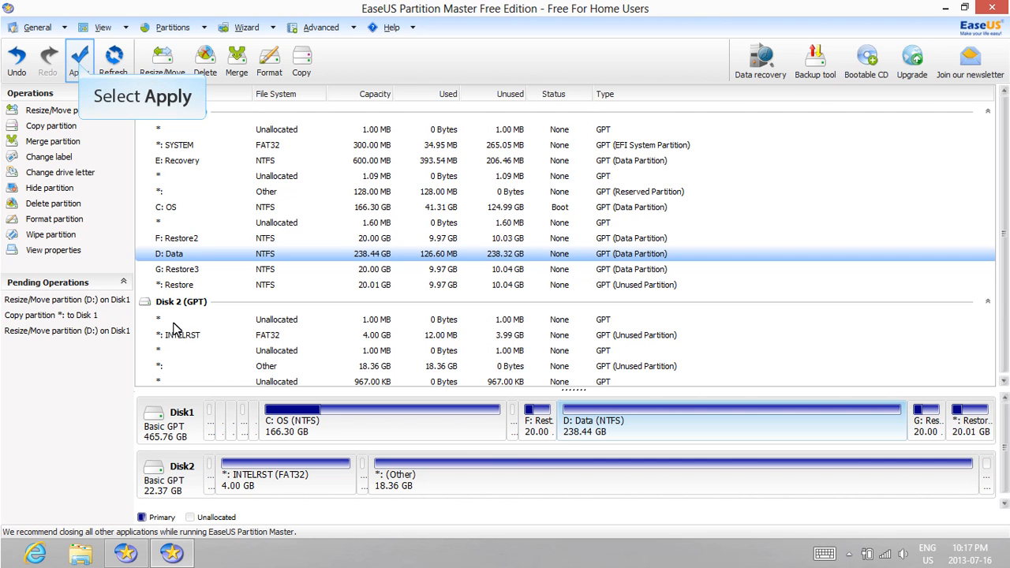
Apply the three pending partition operations and confirm with Yes
{"action": "left_click", "coordinate": [79, 59]}
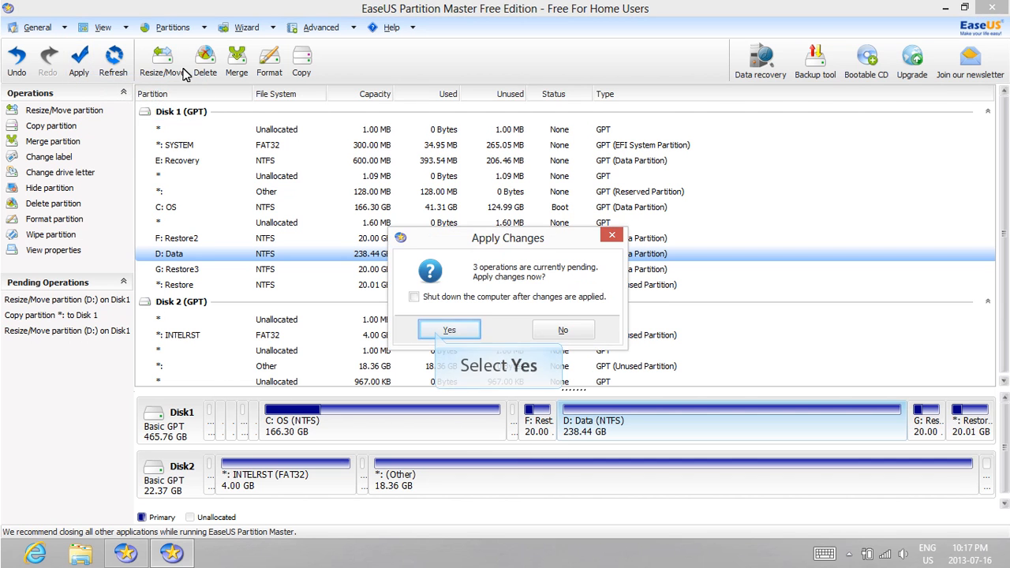
{"action": "mouse_move", "coordinate": [449, 329]}
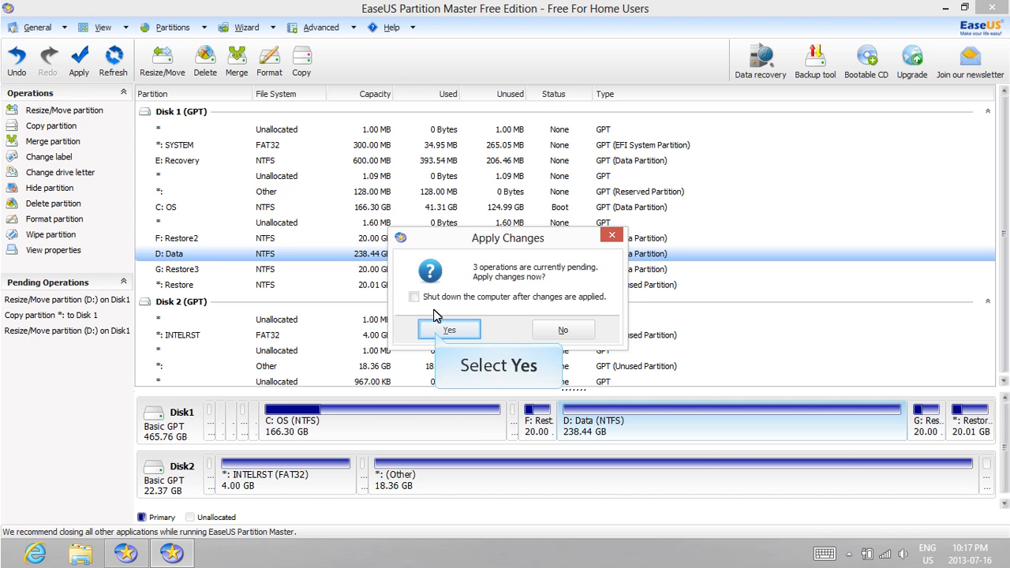
{"action": "left_click", "coordinate": [449, 329]}
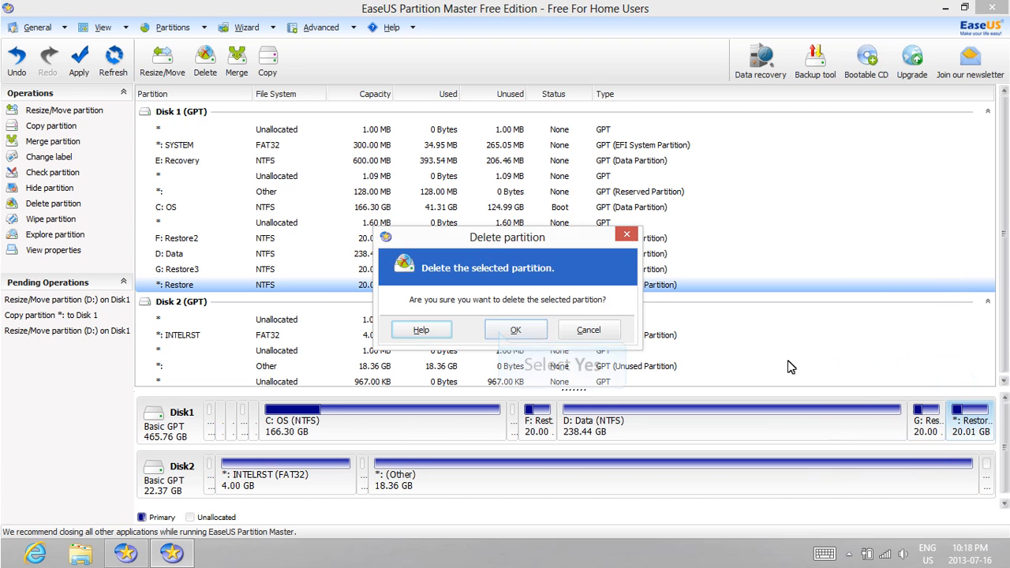
{"action": "mouse_move", "coordinate": [515, 330]}
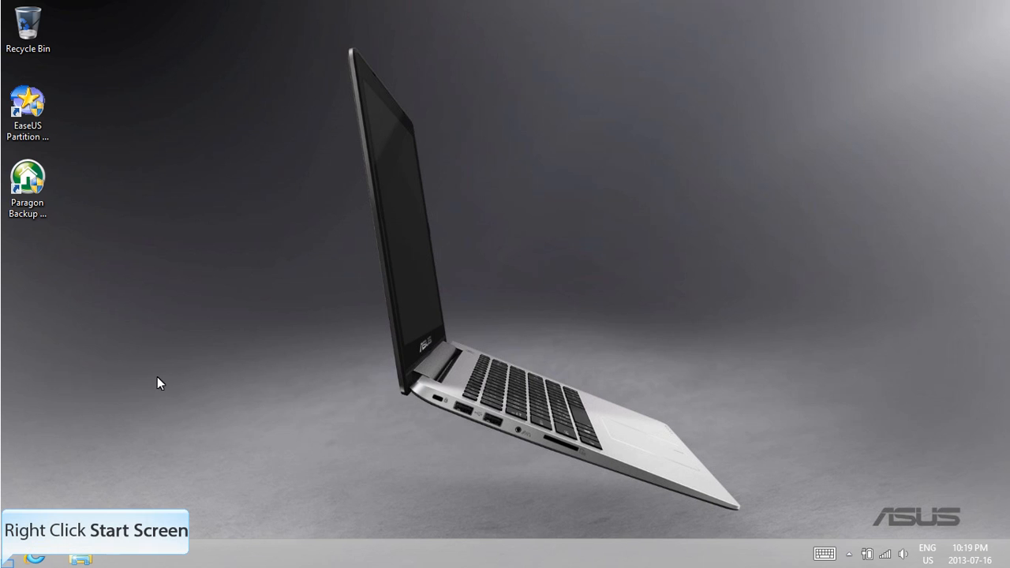
Open Control Panel from the Start corner menu and search for 'Recovery'
{"action": "right_click", "coordinate": [8, 564]}
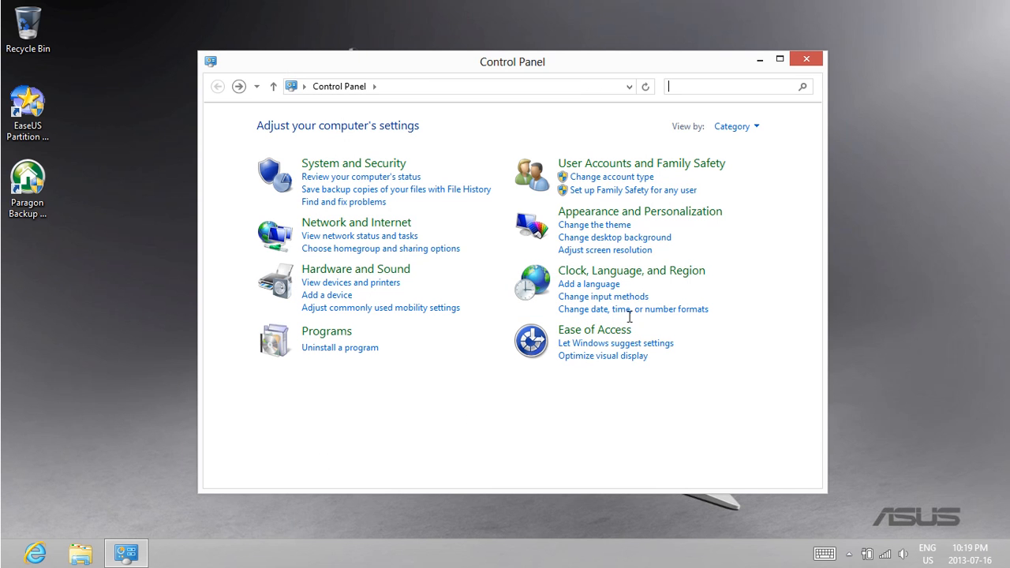
{"action": "type", "text": "Rec"}
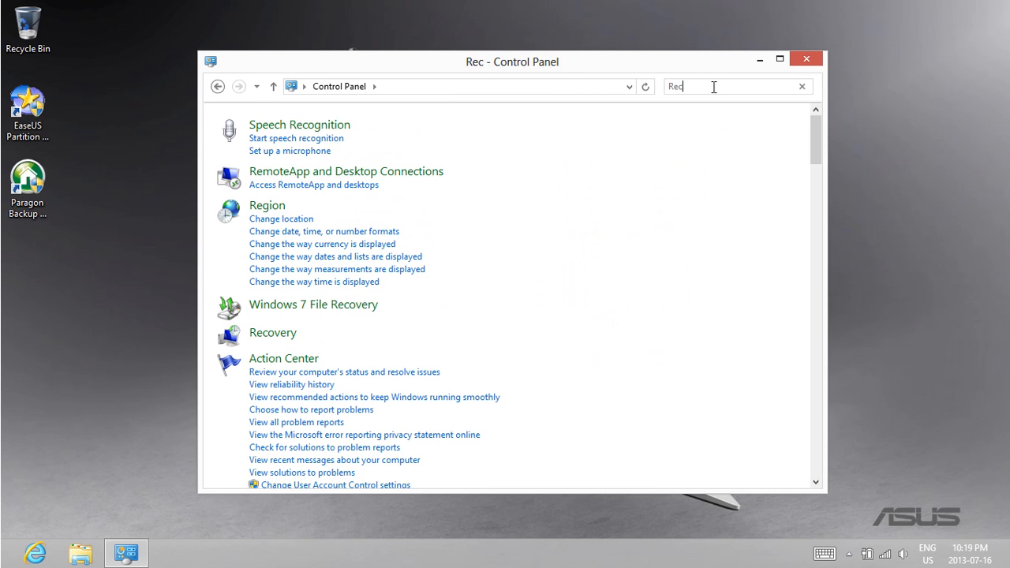
{"action": "type", "text": "overy"}
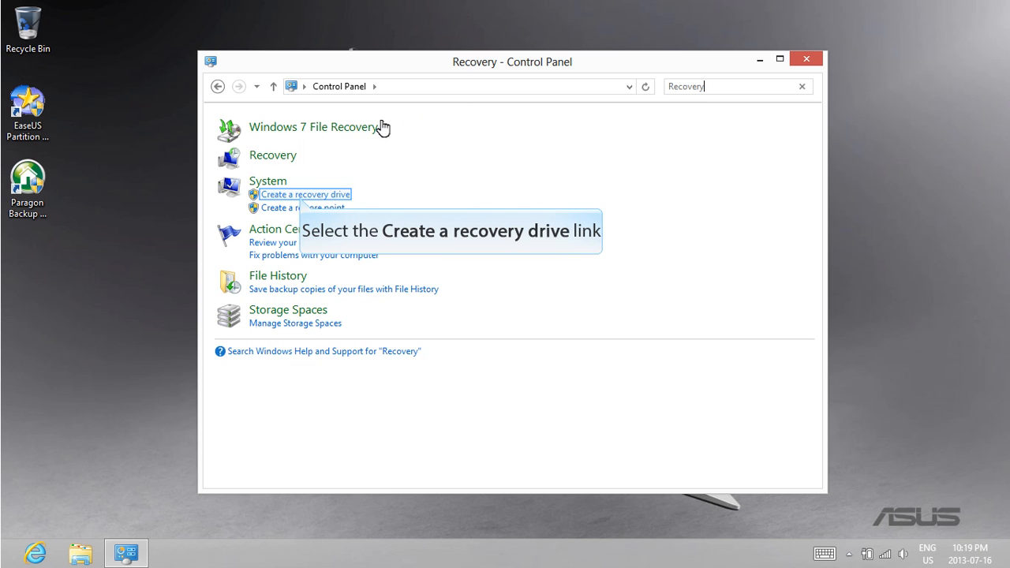
Start Create a recovery drive, keep the recovery partition copy option, then cancel at the USB request
{"action": "left_click", "coordinate": [304, 194]}
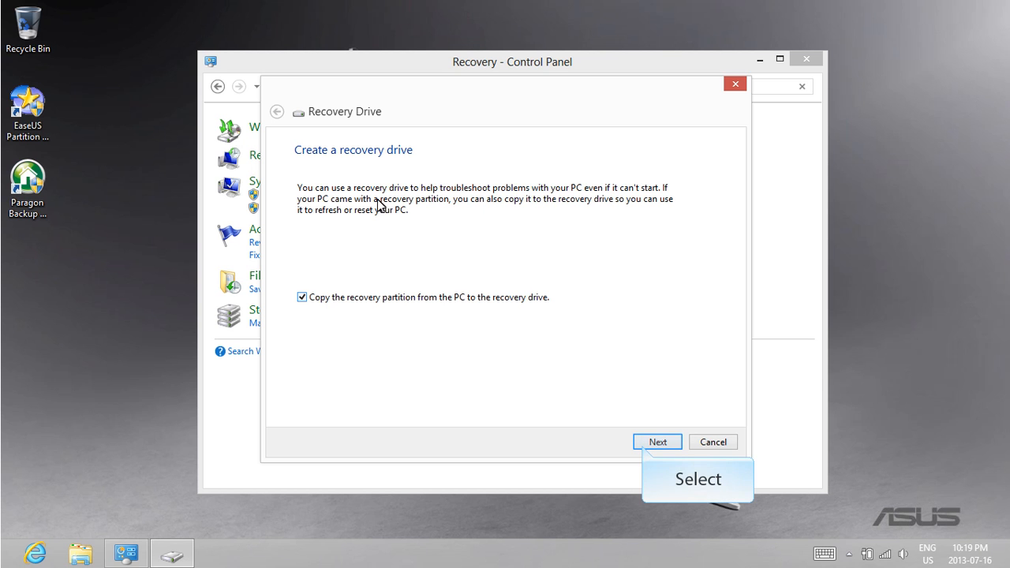
{"action": "left_click", "coordinate": [657, 441]}
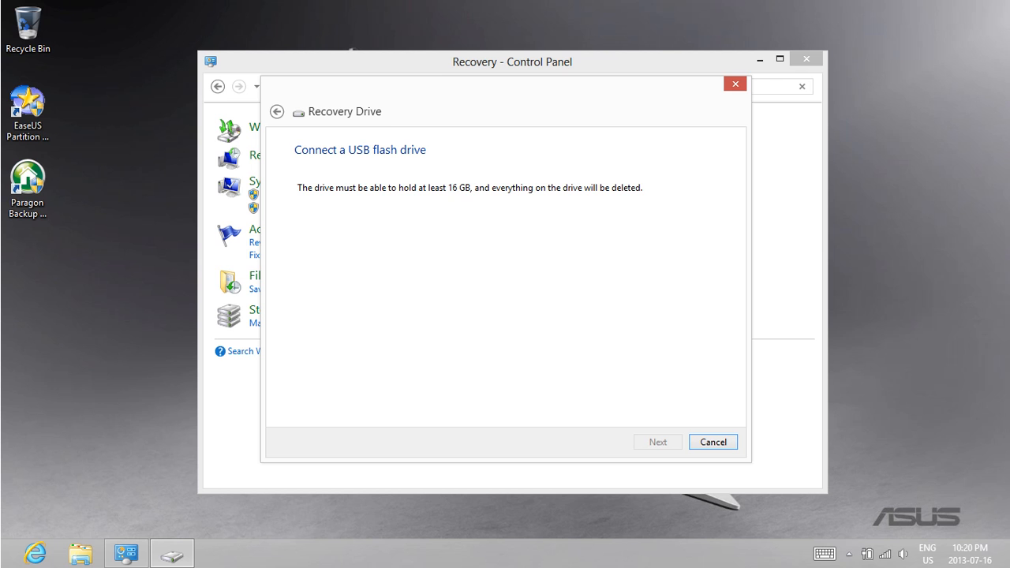
{"action": "left_click", "coordinate": [712, 441]}
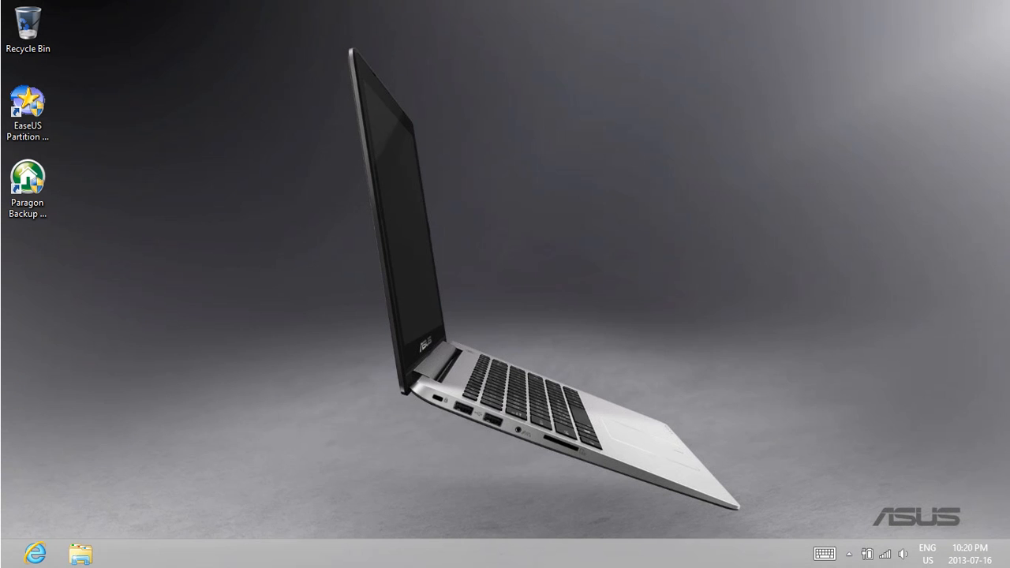